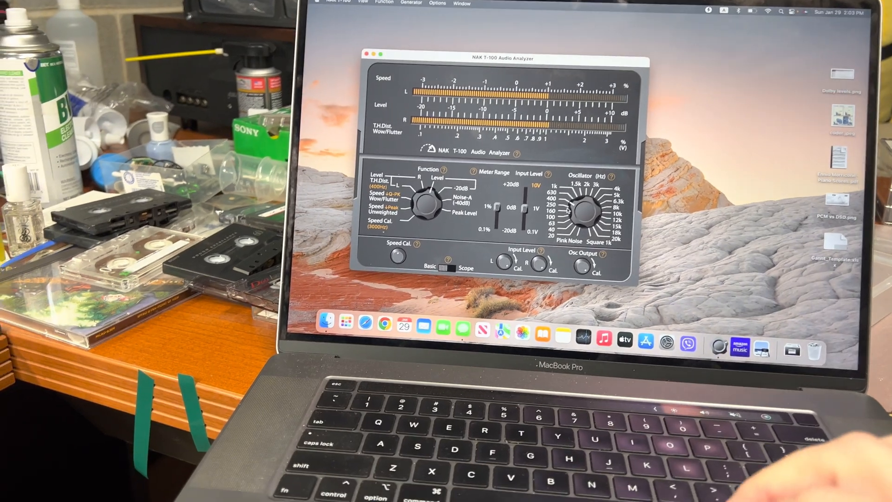
Let the FR sweep plot the overlaid white and green response traces from 10 Hz to 20 kHz
{"action": "left_click", "coordinate": [466, 267]}
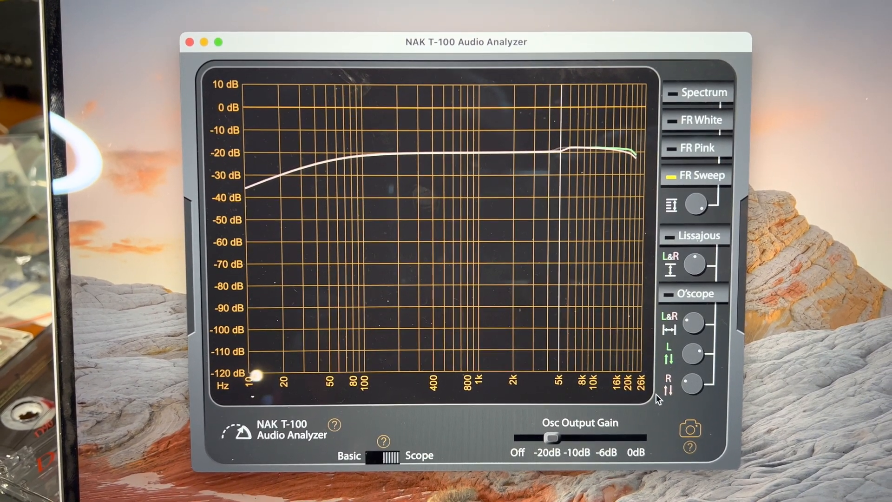
{"action": "left_click_drag", "start_coordinate": [467, 42], "coordinate": [465, 27]}
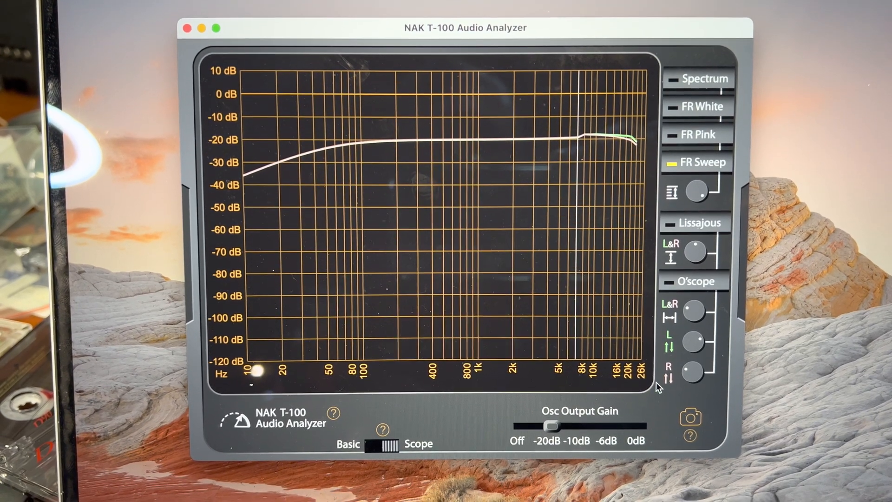